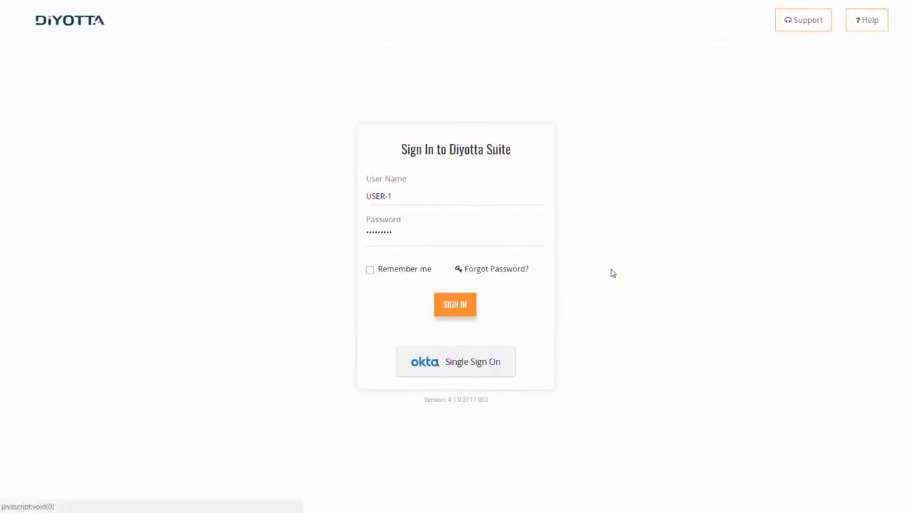
- Sign in to Diyotta Studio and expand the left navigation menu
click(455, 305)
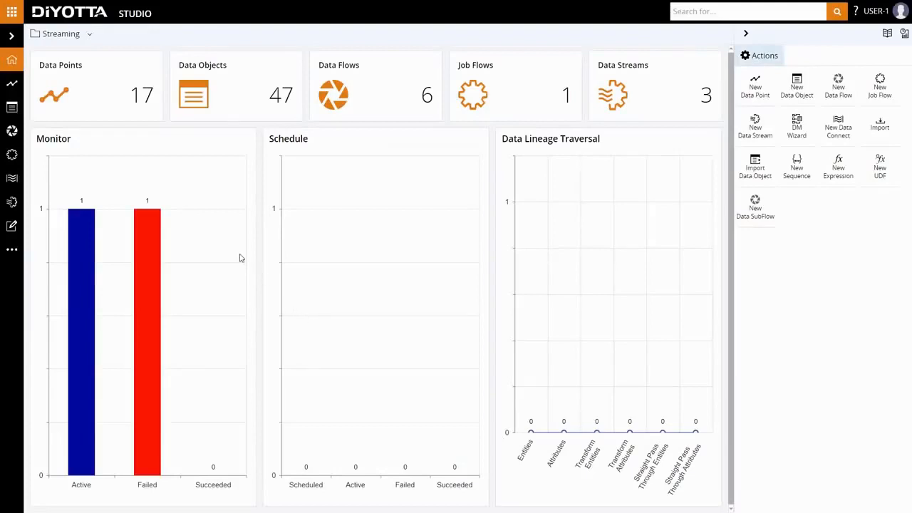
click(12, 36)
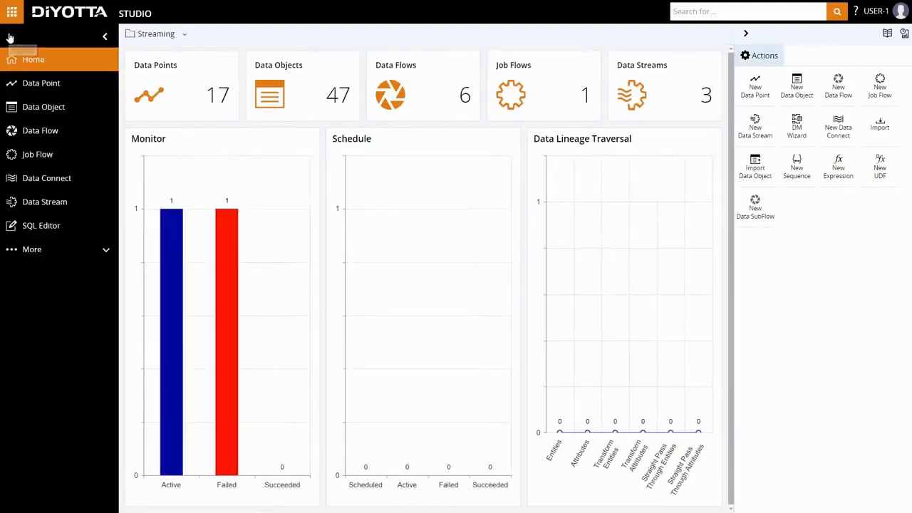
mouse_move(45, 201)
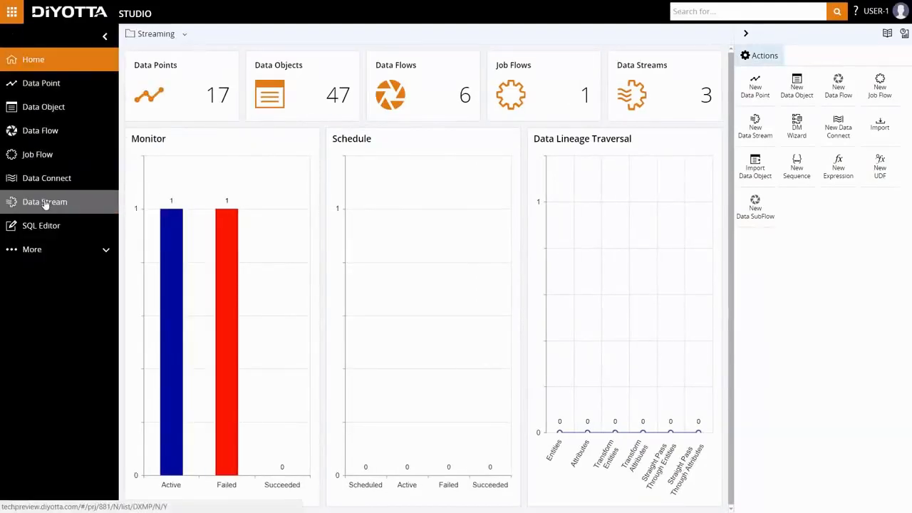
- Open the DF_Realtime_Log_Parser_test_1 data stream canvas from Data Stream
click(44, 202)
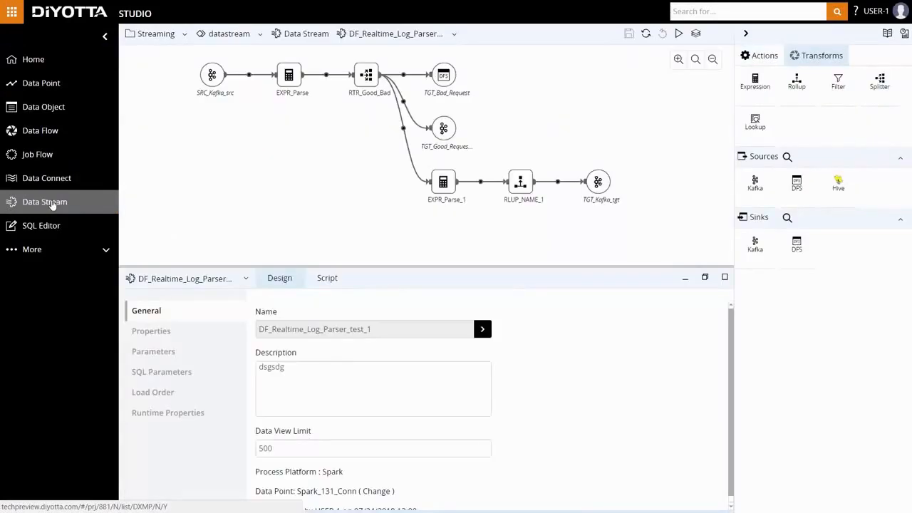
mouse_move(137, 219)
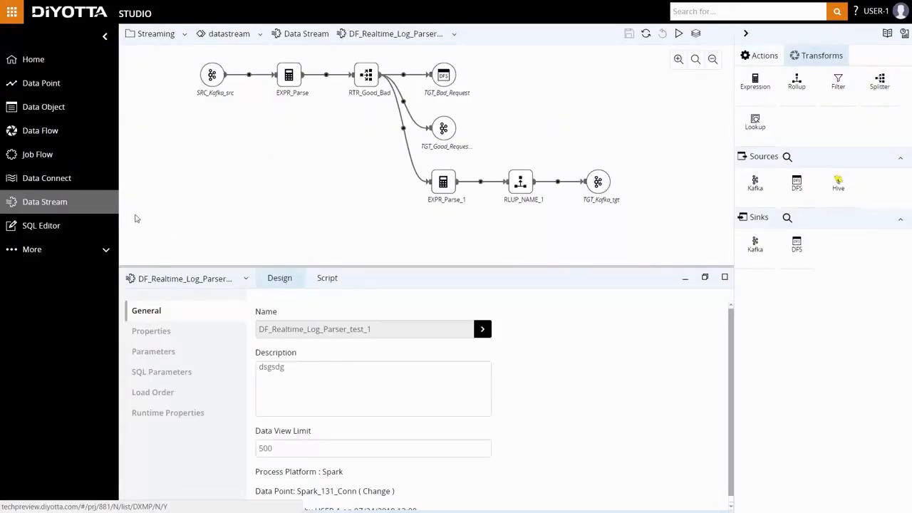
mouse_move(221, 233)
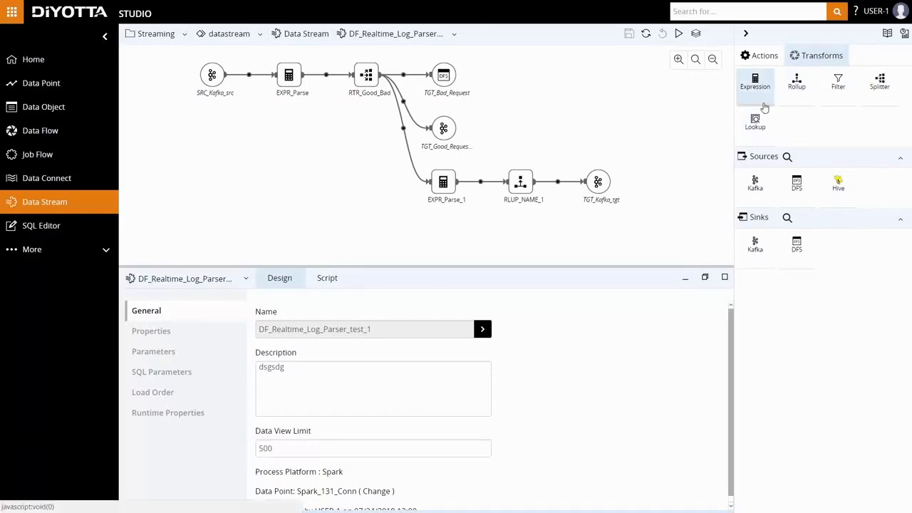
mouse_move(868, 101)
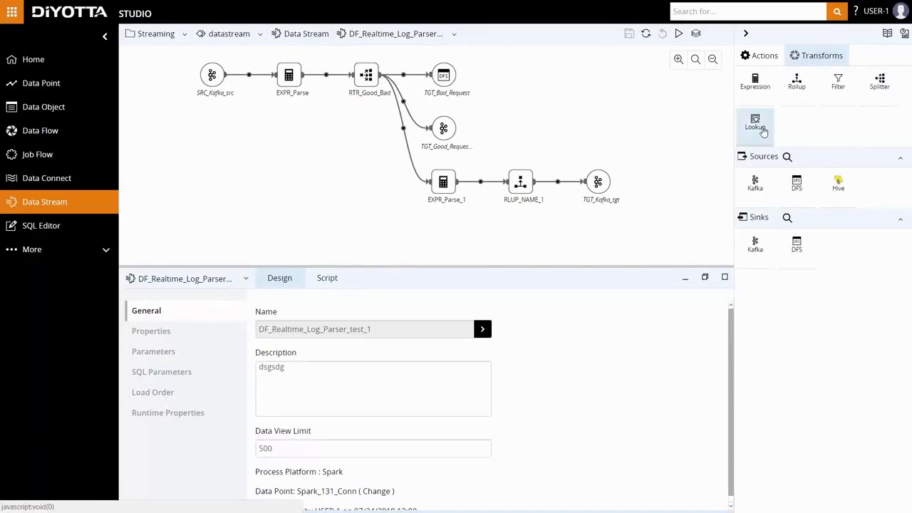
mouse_move(693, 227)
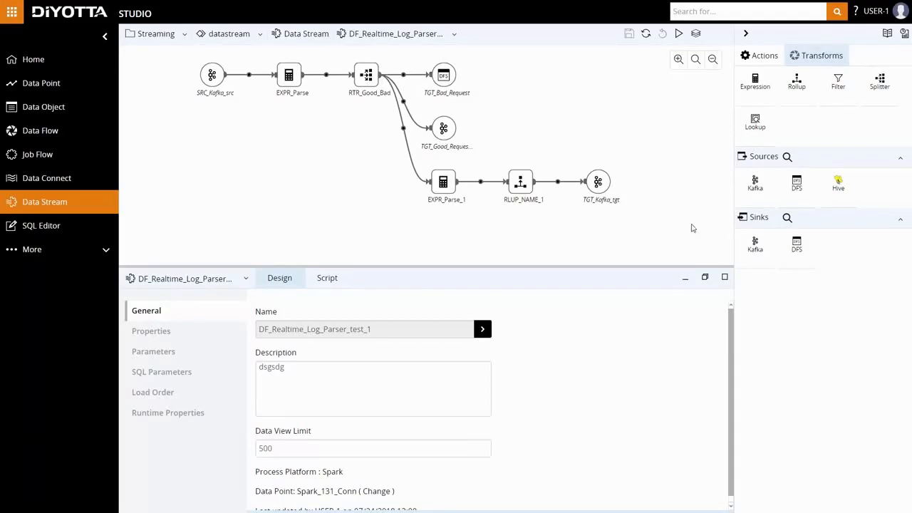
mouse_move(42, 82)
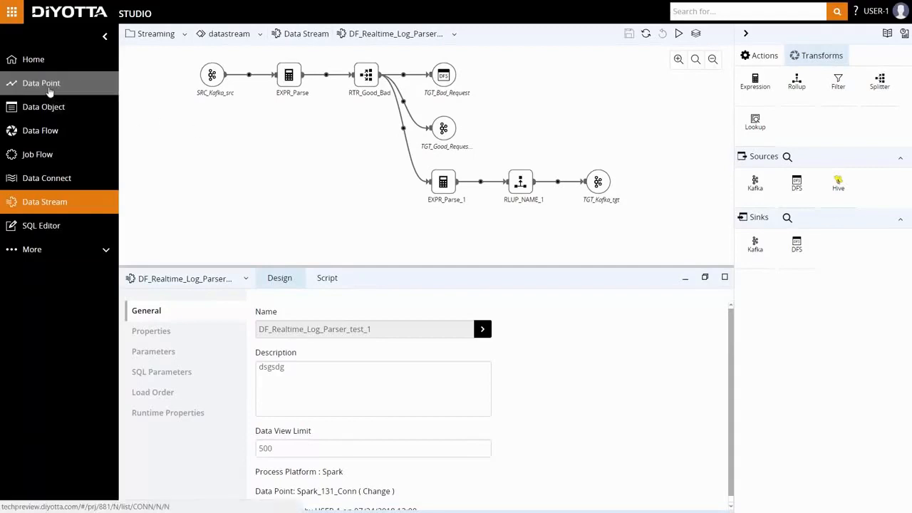
- Open Kafka_165_Conn and view its broker/topic, extract and load properties
click(42, 84)
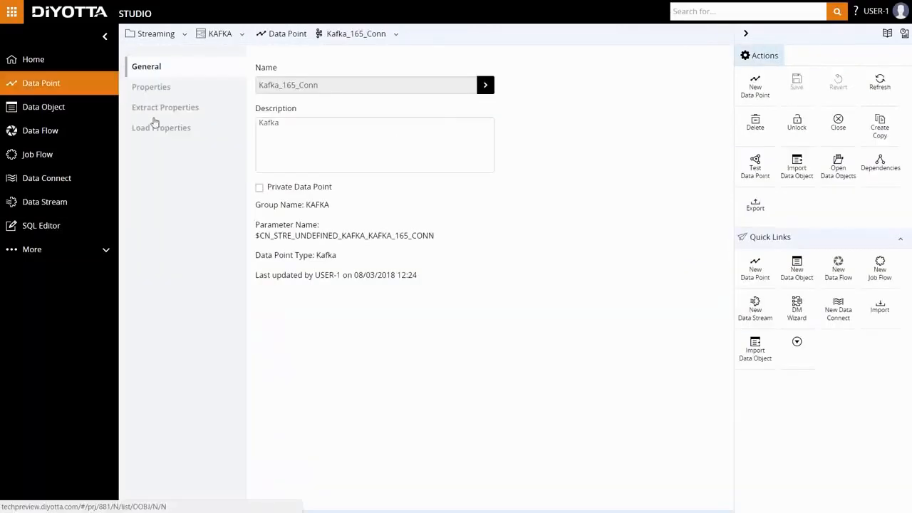
mouse_move(315, 172)
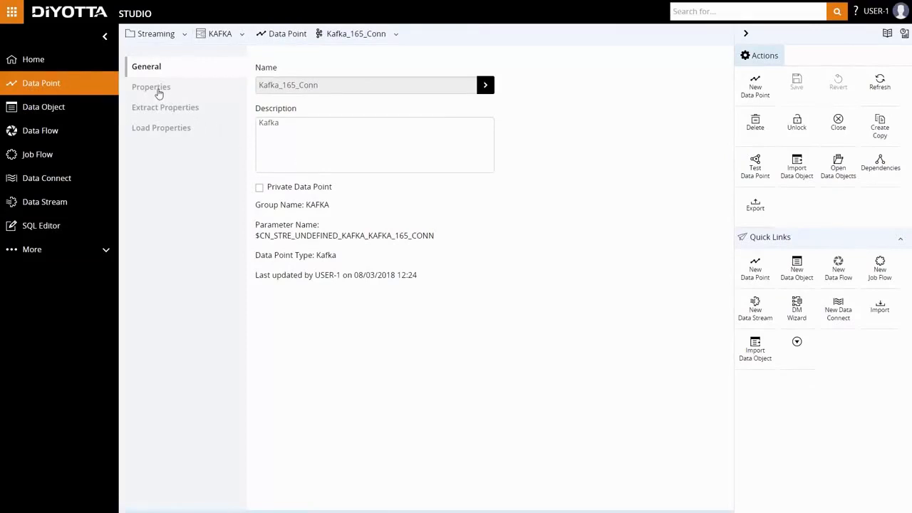
click(151, 86)
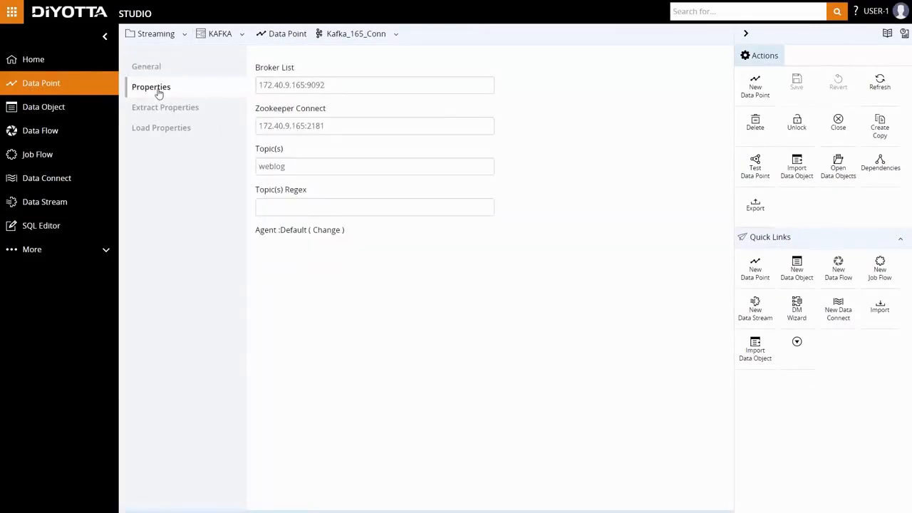
click(165, 107)
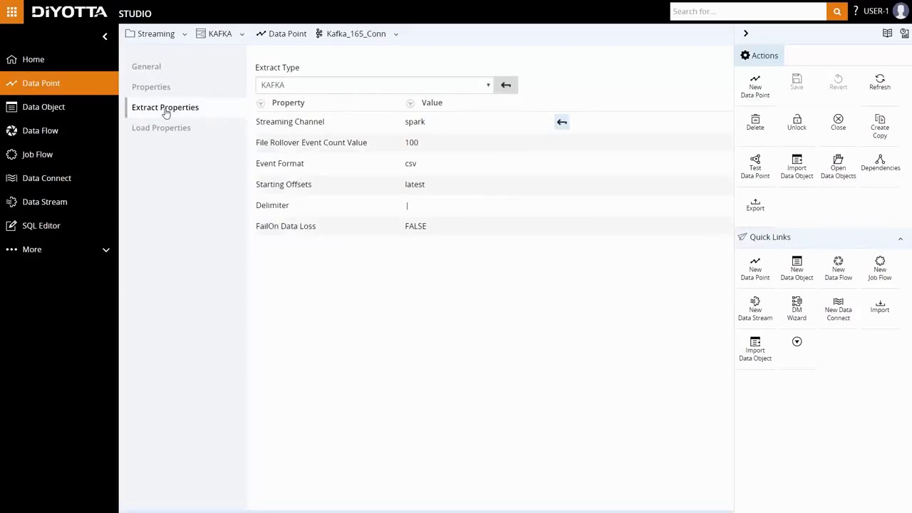
click(161, 127)
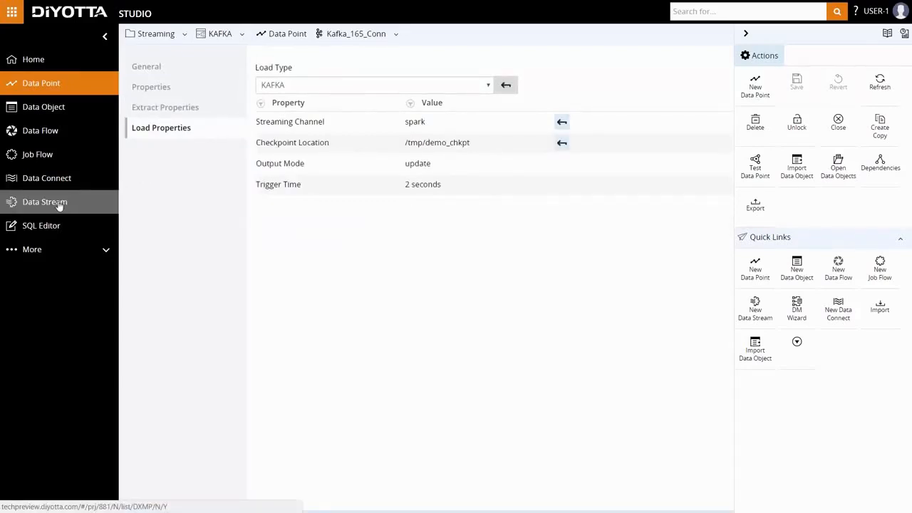
- Reopen the DF_Realtime_Log_Parser_test_1 data stream canvas
click(44, 201)
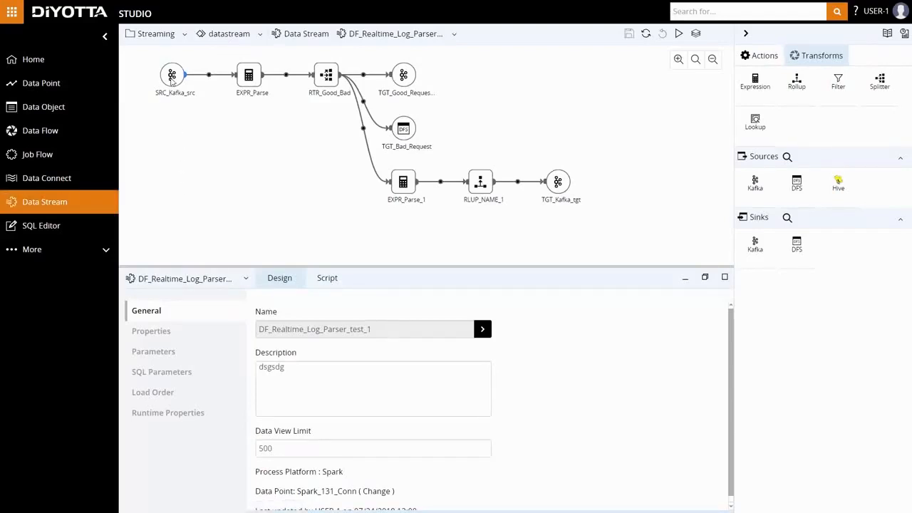
mouse_move(187, 129)
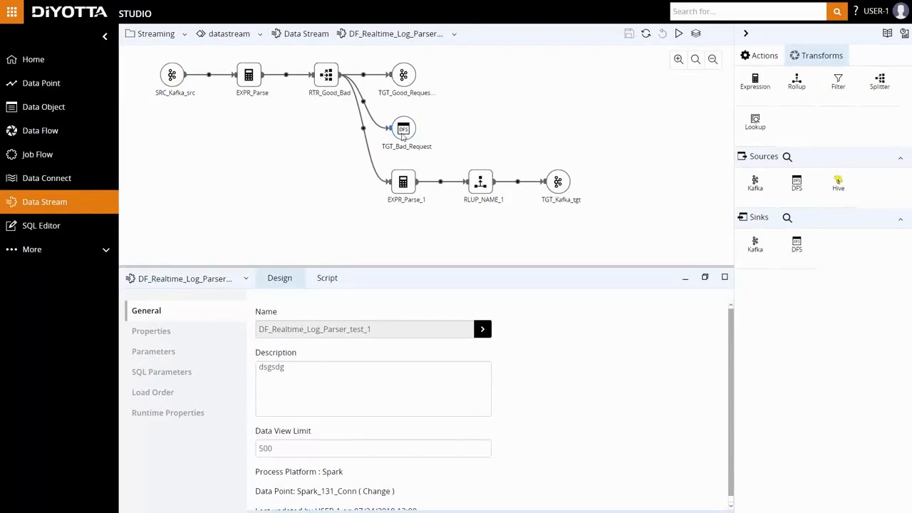
mouse_move(542, 184)
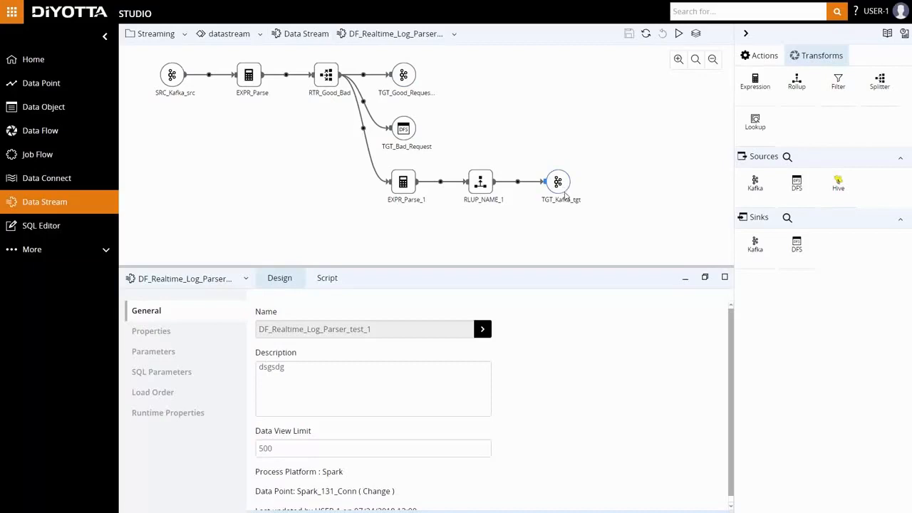
mouse_move(423, 190)
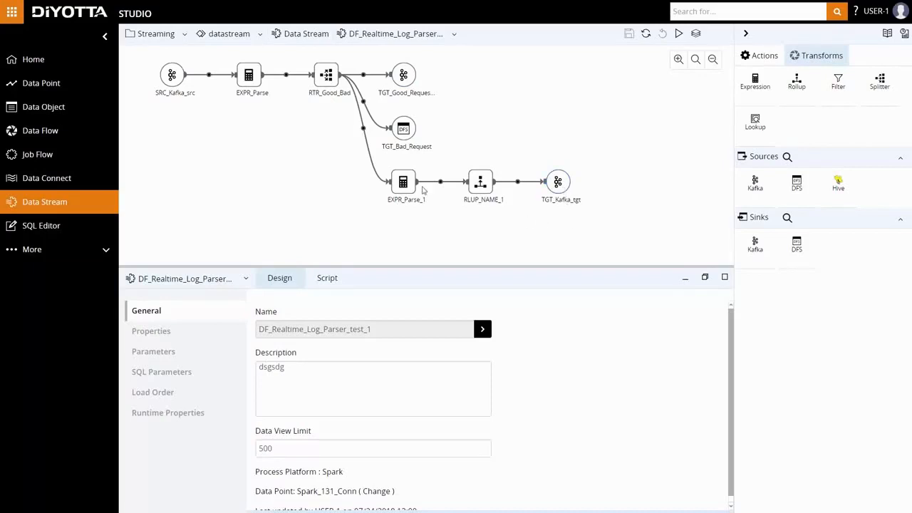
- Inspect SRC_Kafka_src's attributes, extract settings and 5 Minutes kafka_event_time watermark, then select EXPR_Parse
click(171, 74)
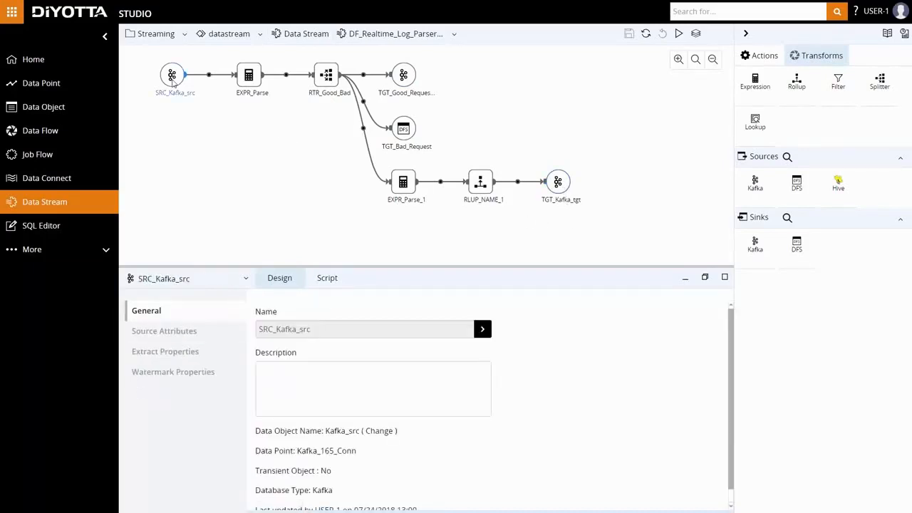
click(164, 331)
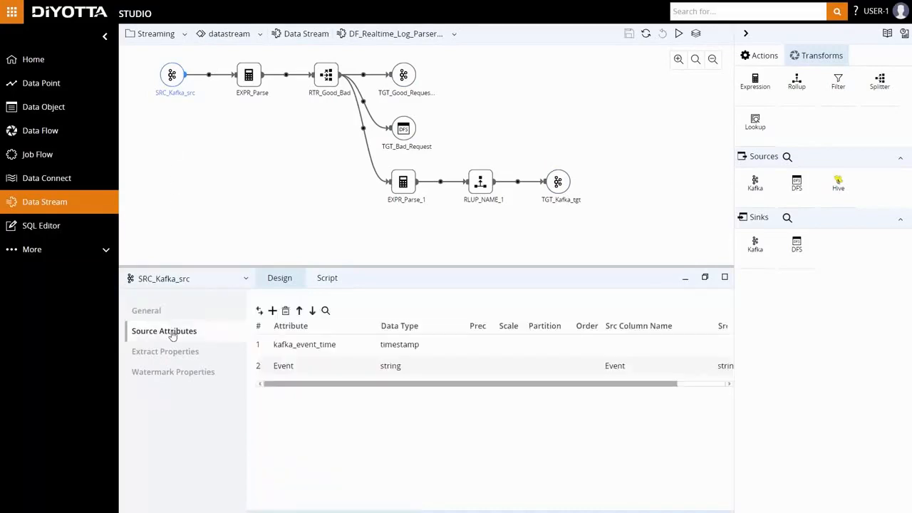
mouse_move(259, 391)
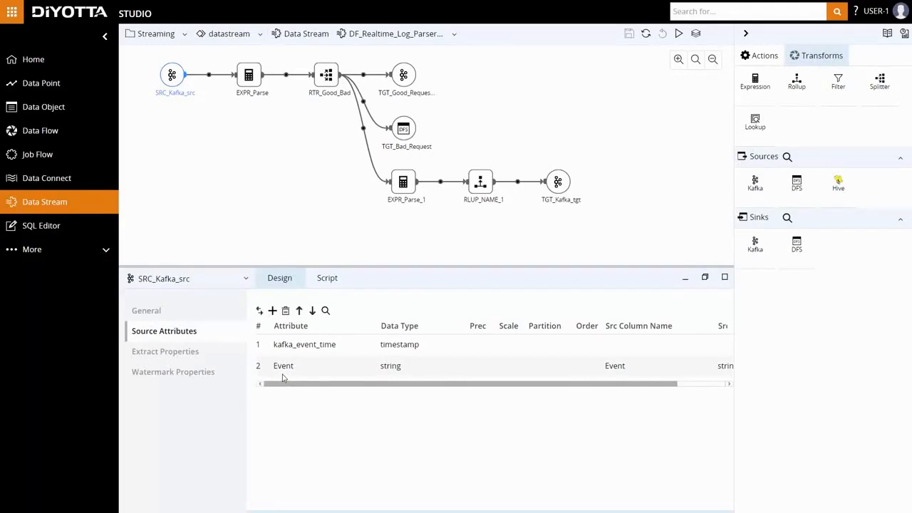
mouse_move(306, 358)
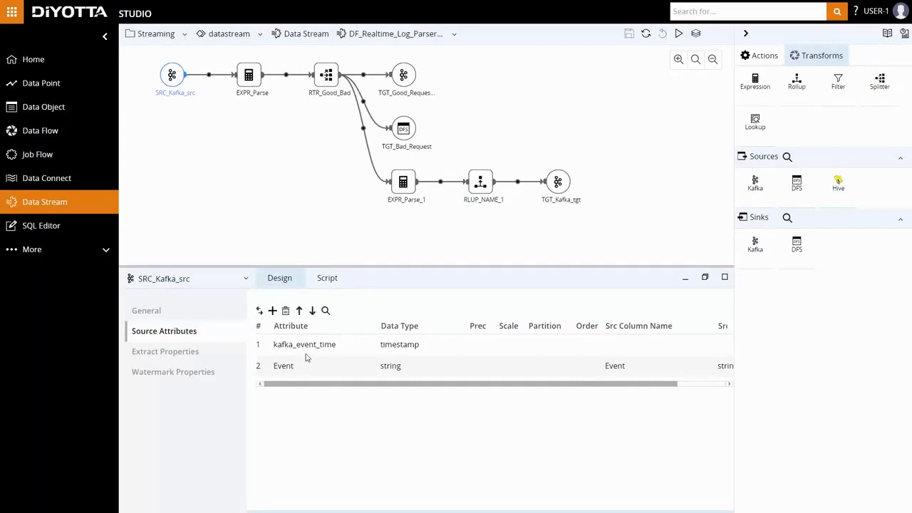
mouse_move(207, 356)
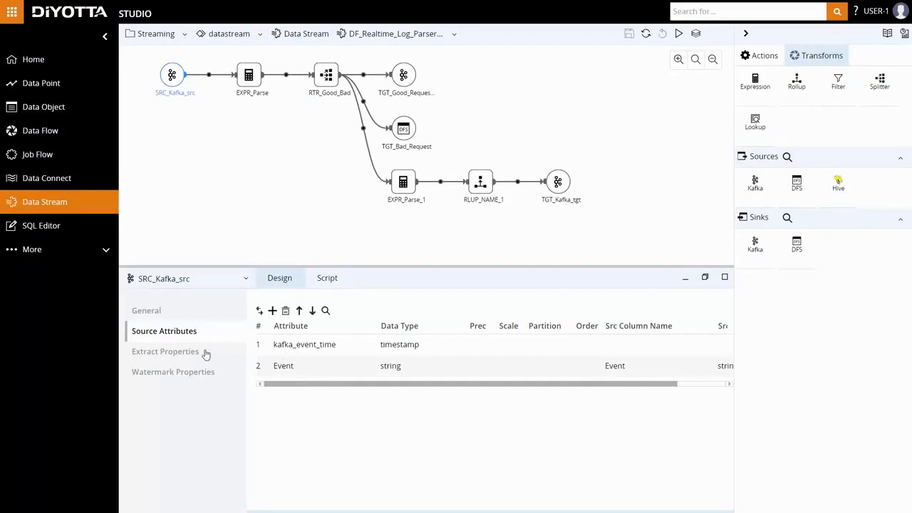
click(164, 351)
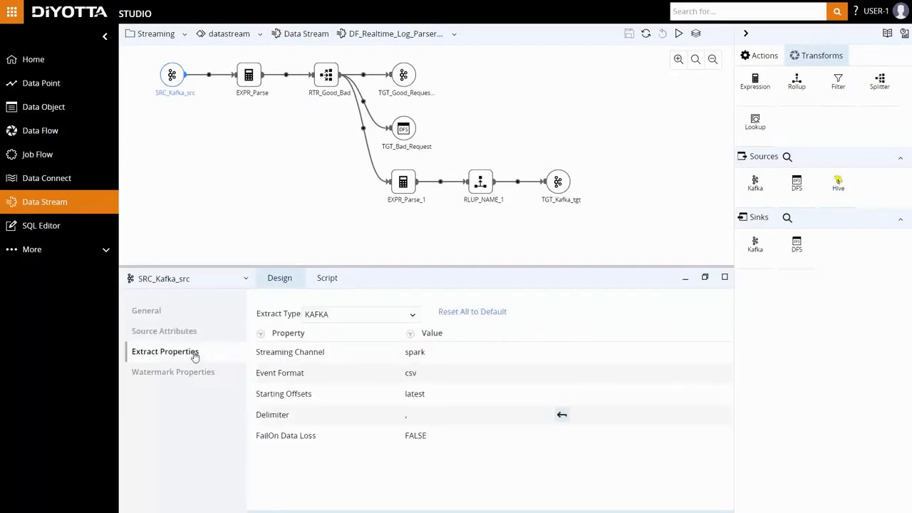
click(173, 371)
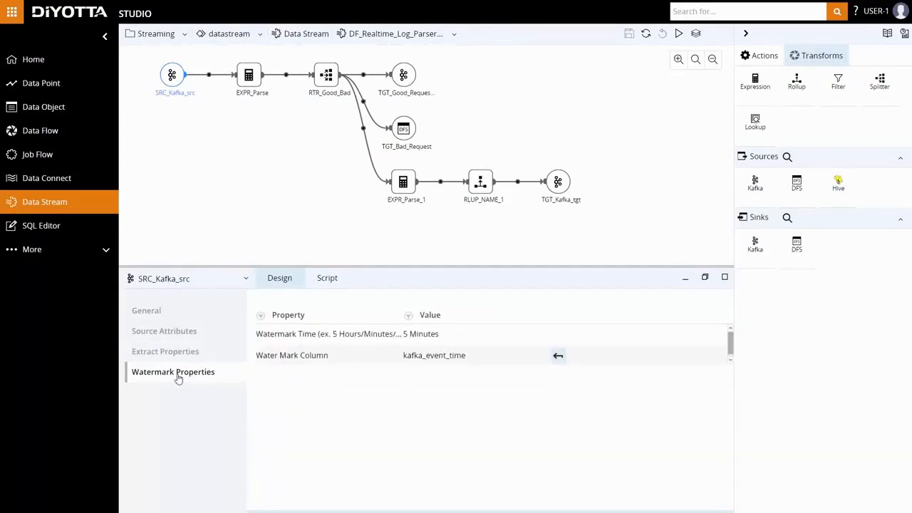
mouse_move(452, 340)
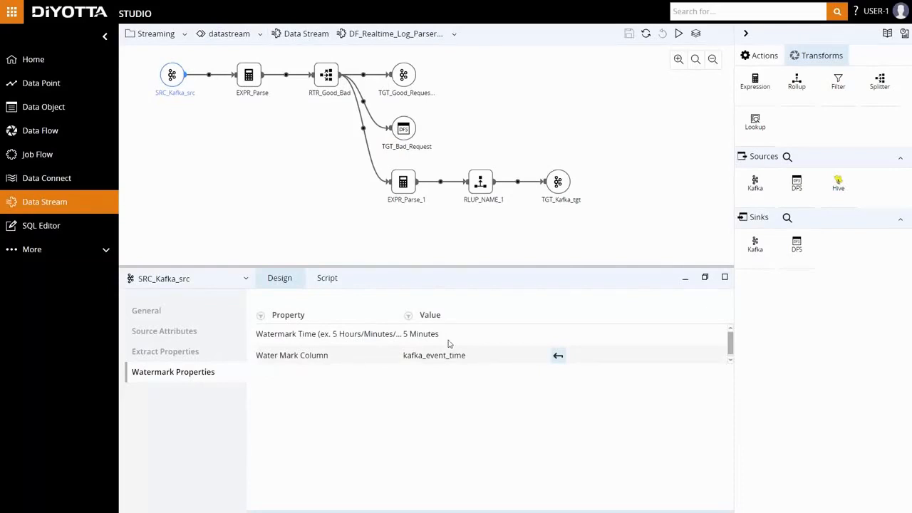
click(247, 75)
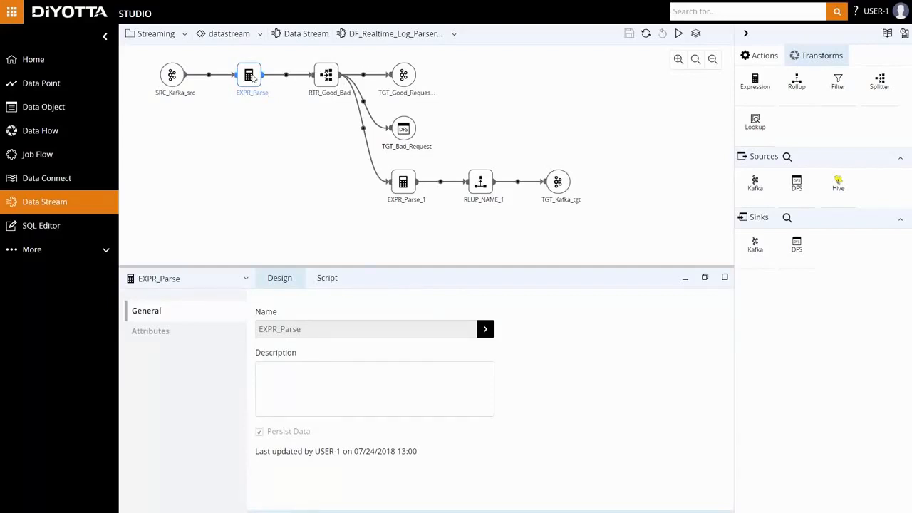
mouse_move(163, 330)
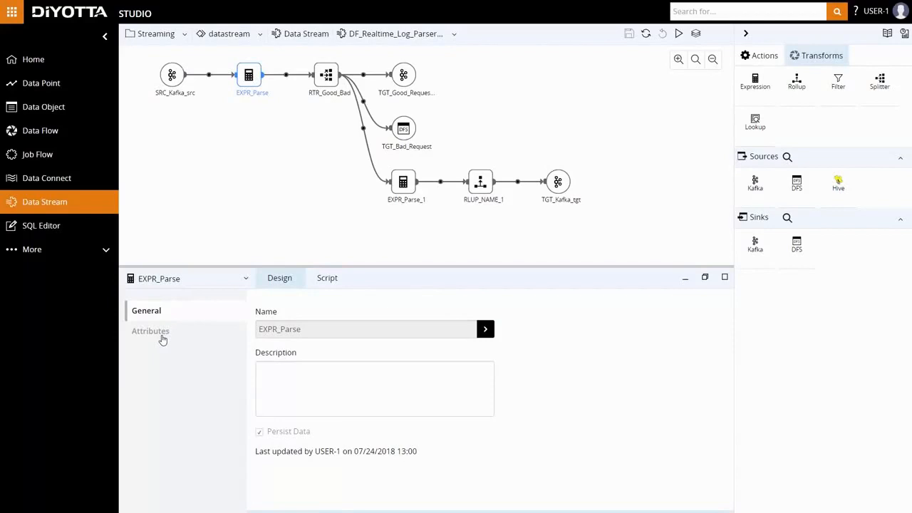
click(150, 331)
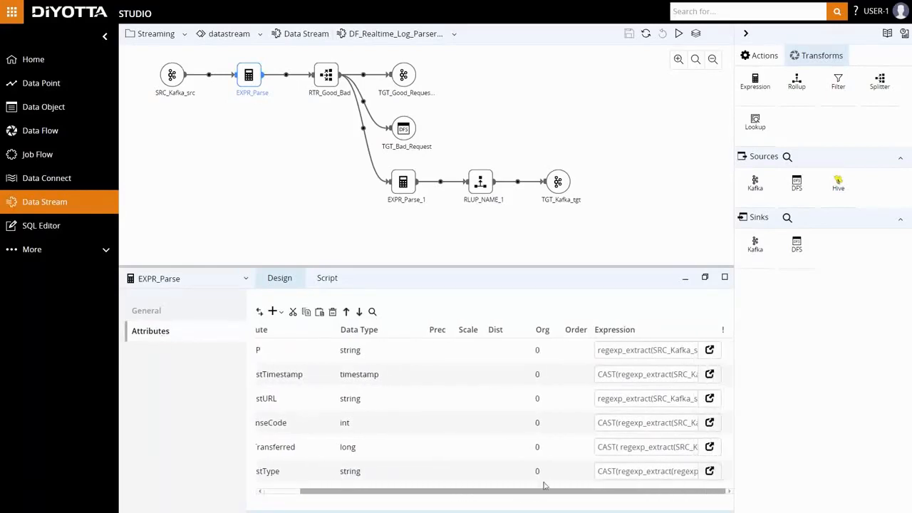
click(710, 374)
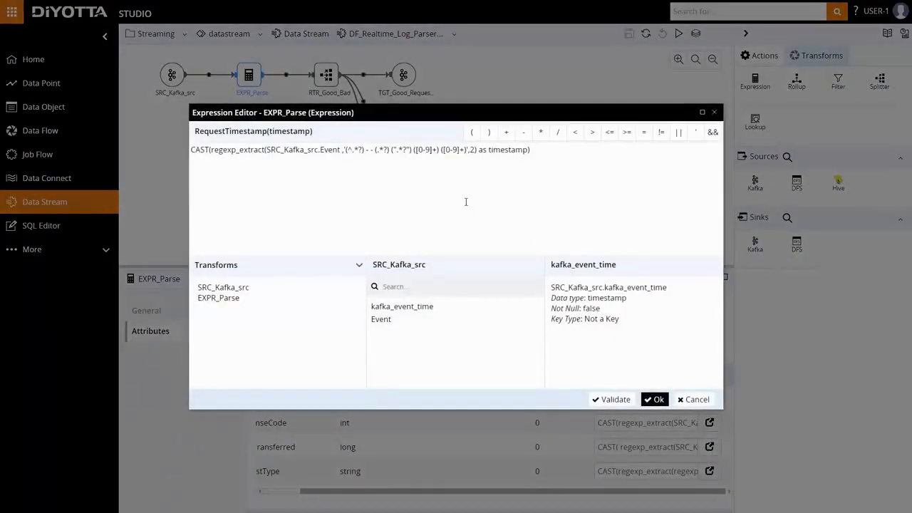
mouse_move(433, 177)
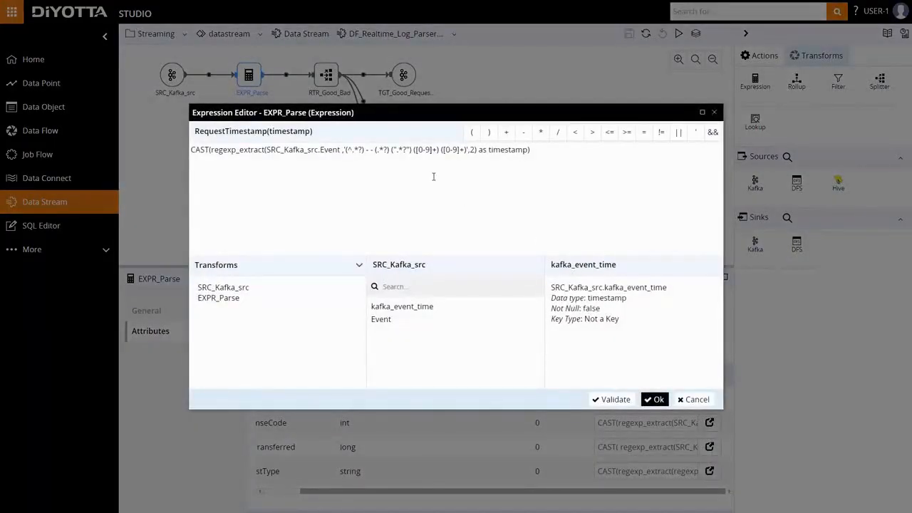
click(653, 399)
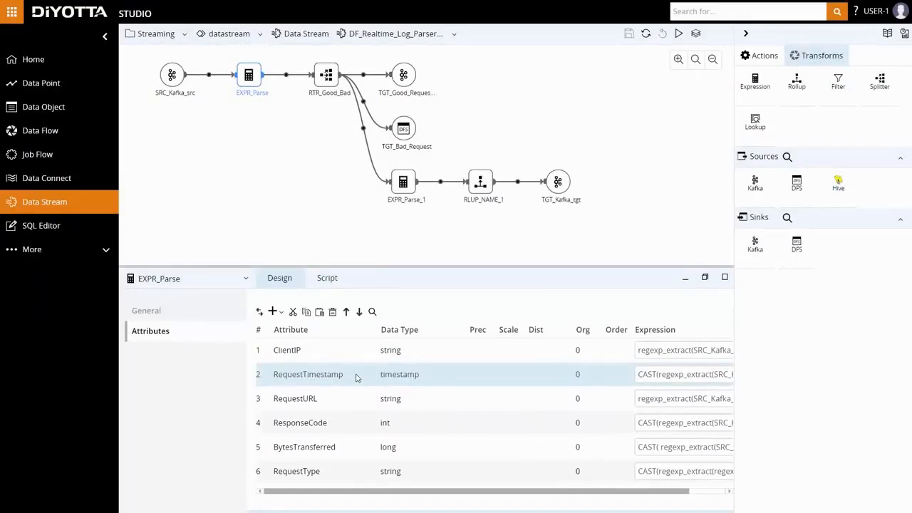
- Select RTR_Good_Bad and inspect its GOOD (ResponseCode 200), BAD and STATS conditions
click(325, 74)
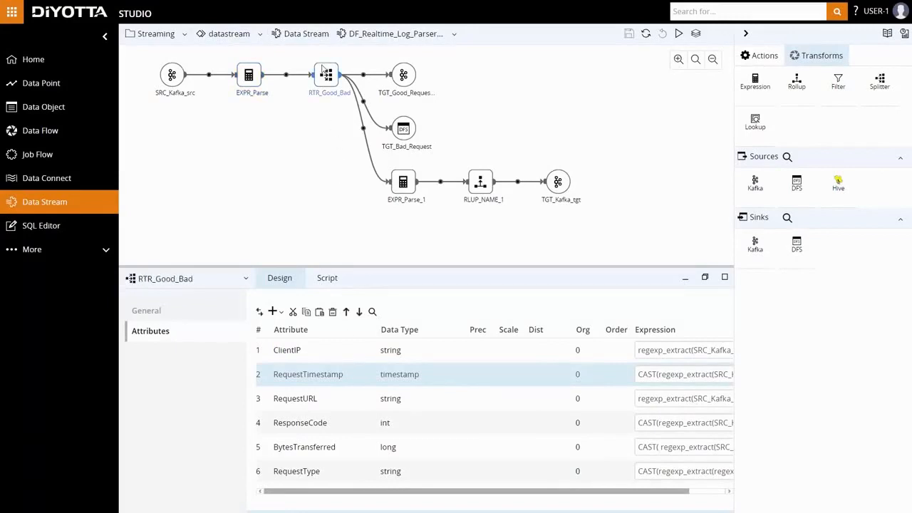
click(146, 310)
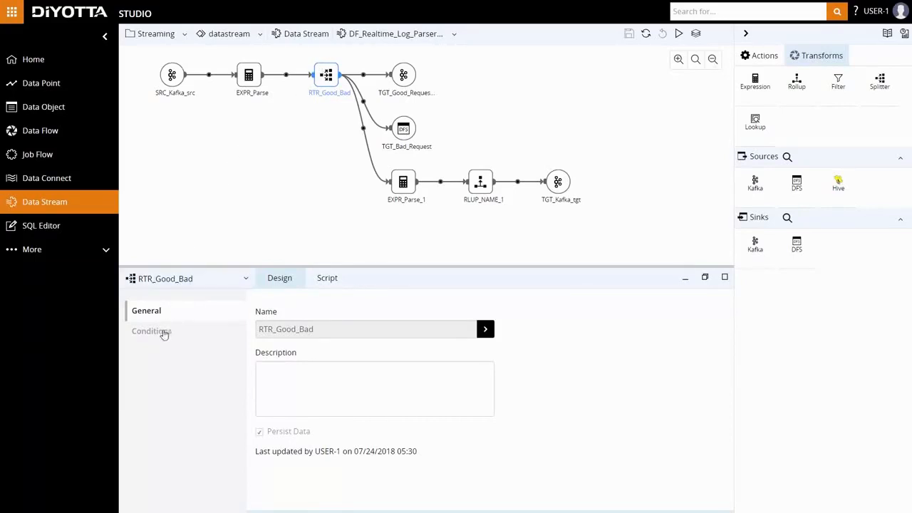
click(151, 331)
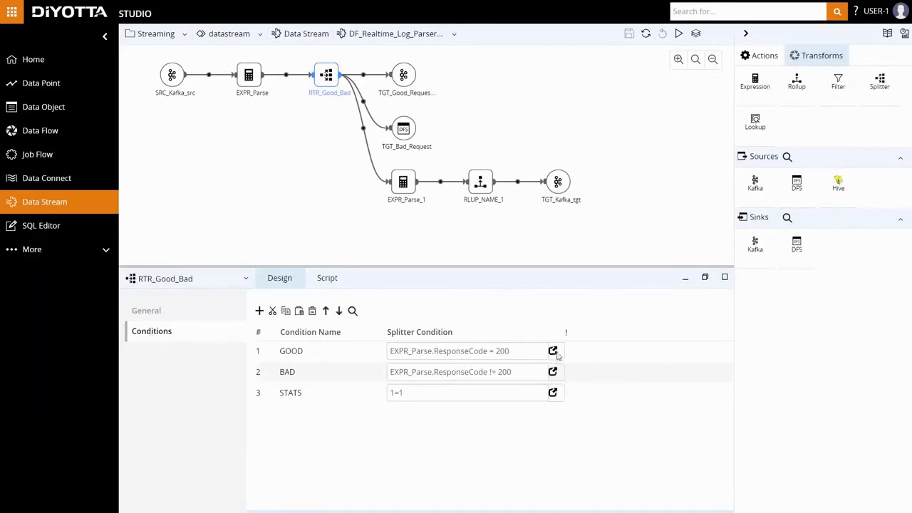
click(291, 351)
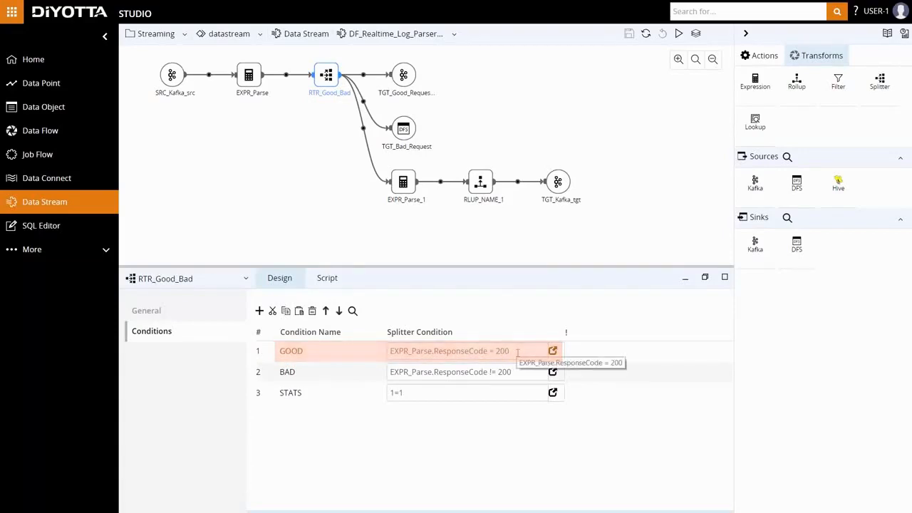
click(287, 371)
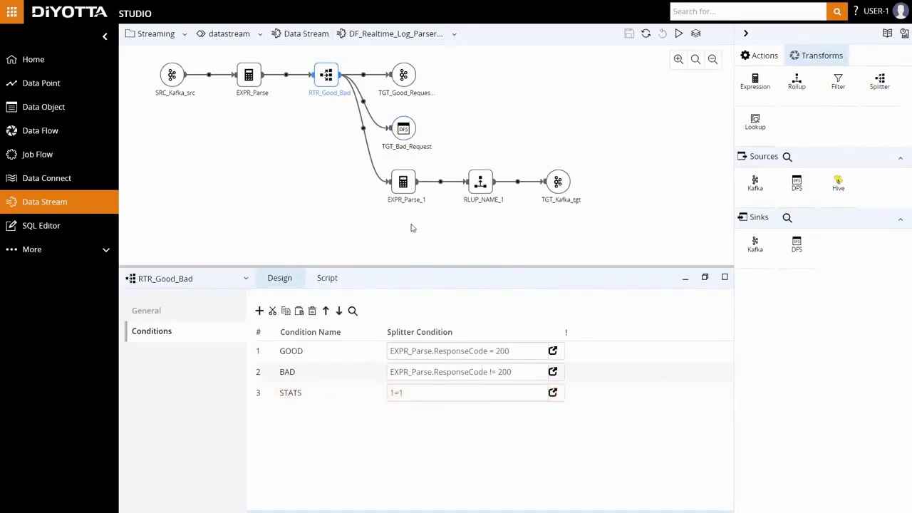
- Select EXPR_Parse_1 and review its attributes, including the request_type expression
click(403, 182)
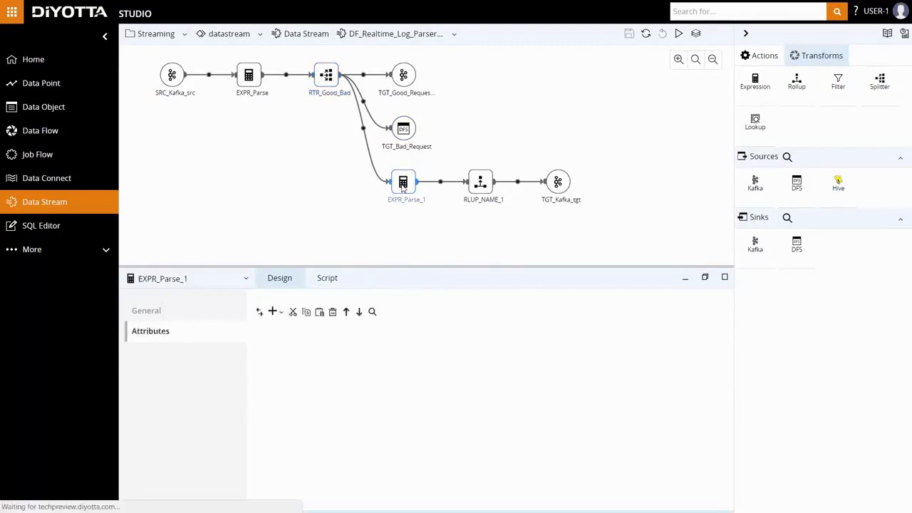
click(146, 310)
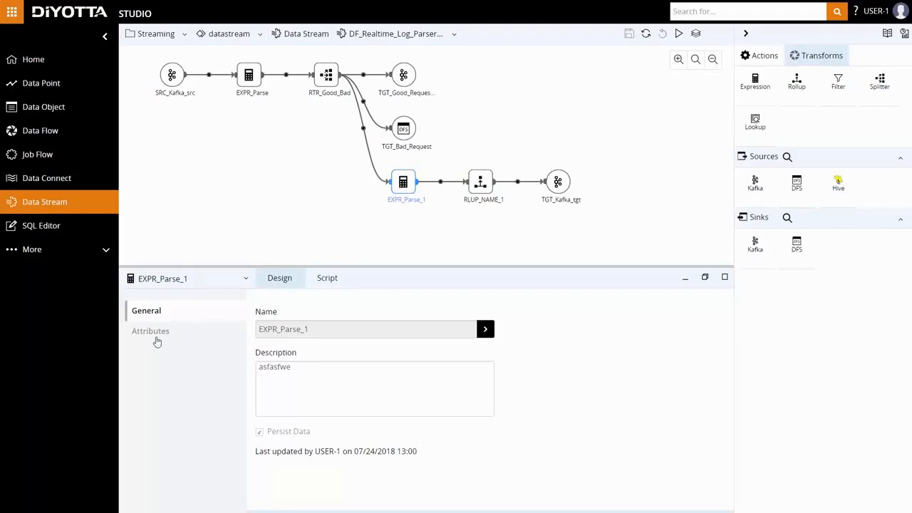
click(150, 331)
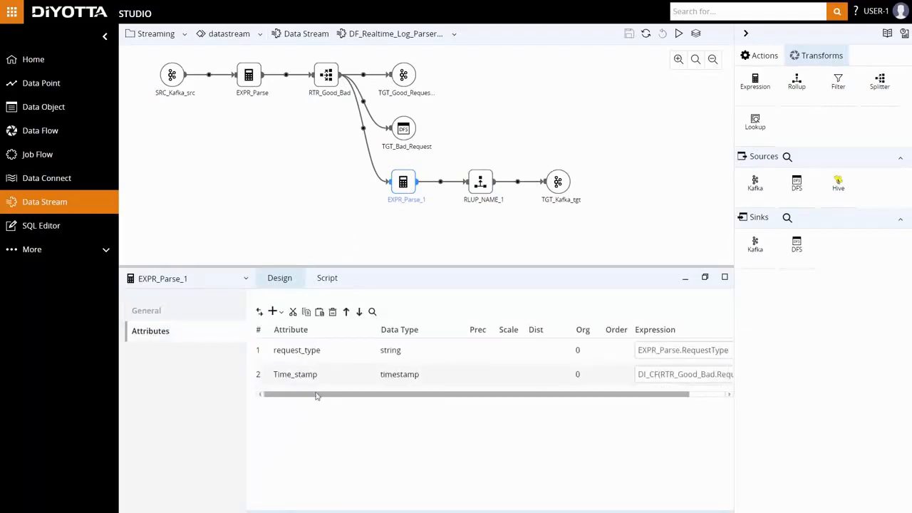
click(683, 350)
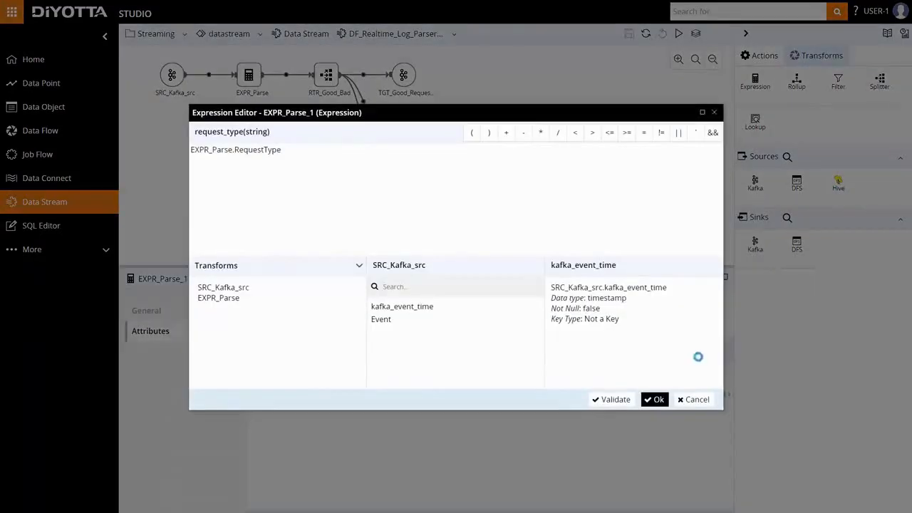
click(655, 399)
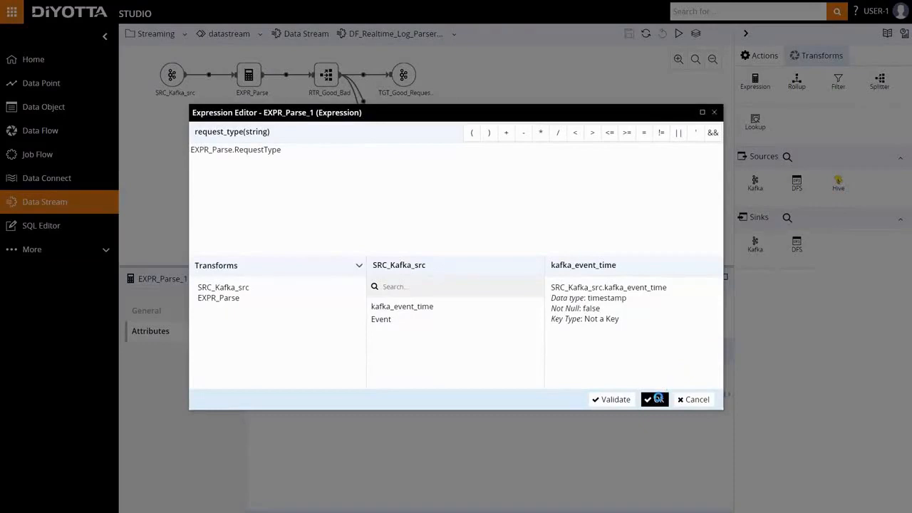
click(653, 399)
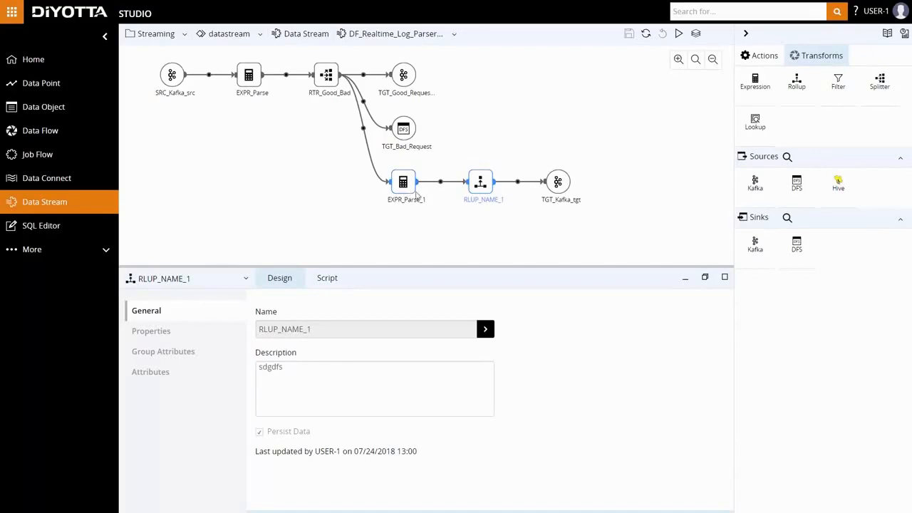
mouse_move(434, 220)
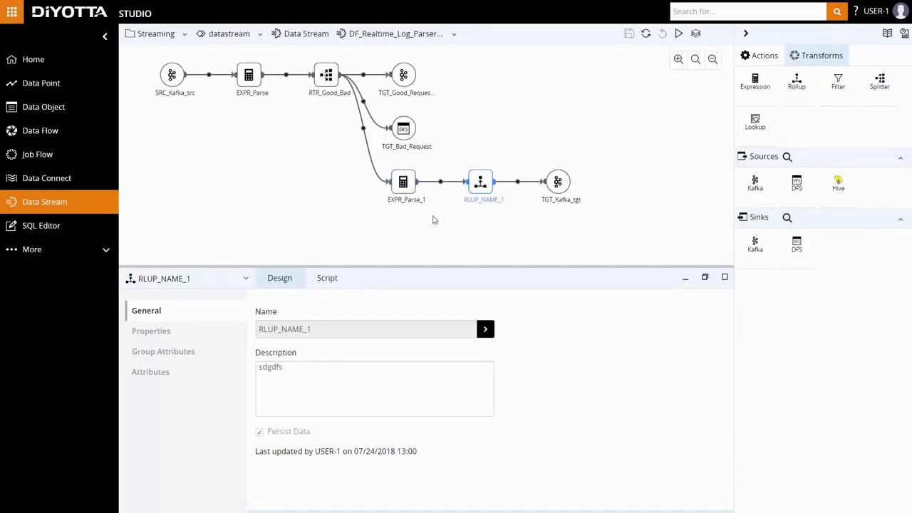
- Review RLUP_NAME_1's 60-second window, ResponseCode grouping and count(request_type) expression, then select TGT_Kafka_tgt
click(151, 331)
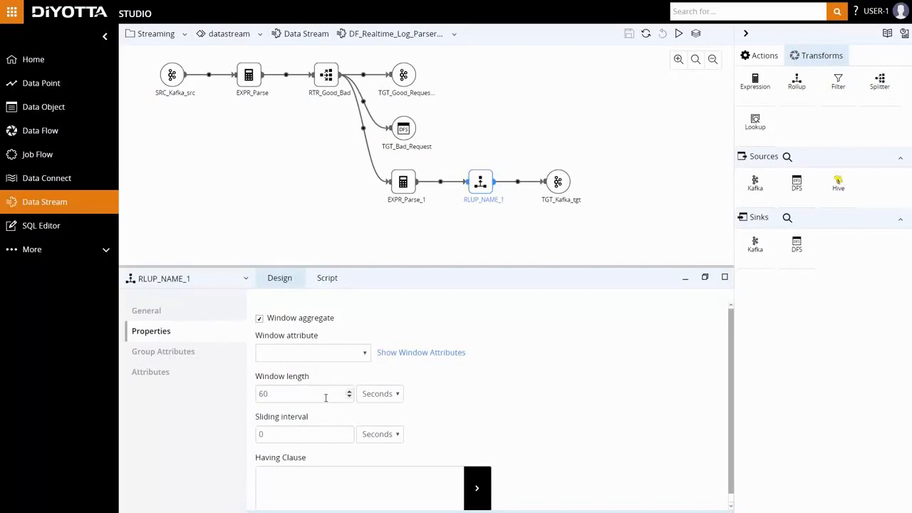
click(163, 351)
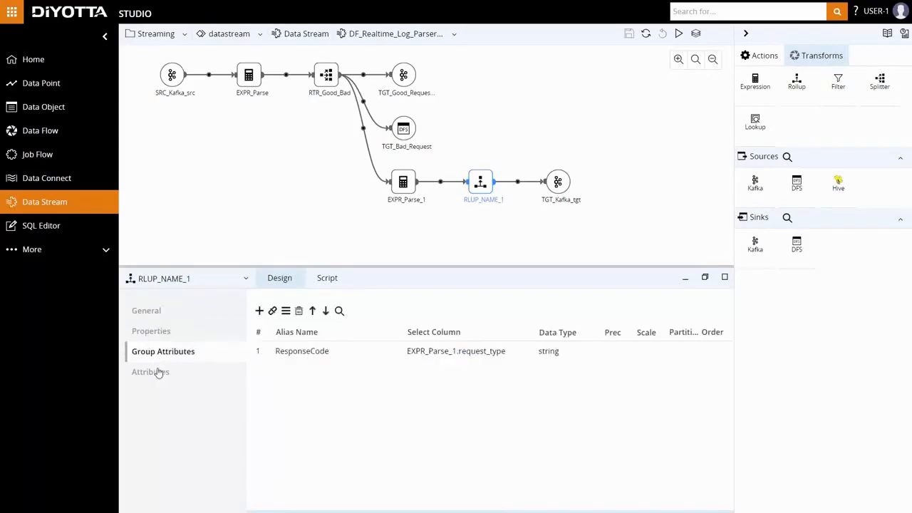
click(150, 371)
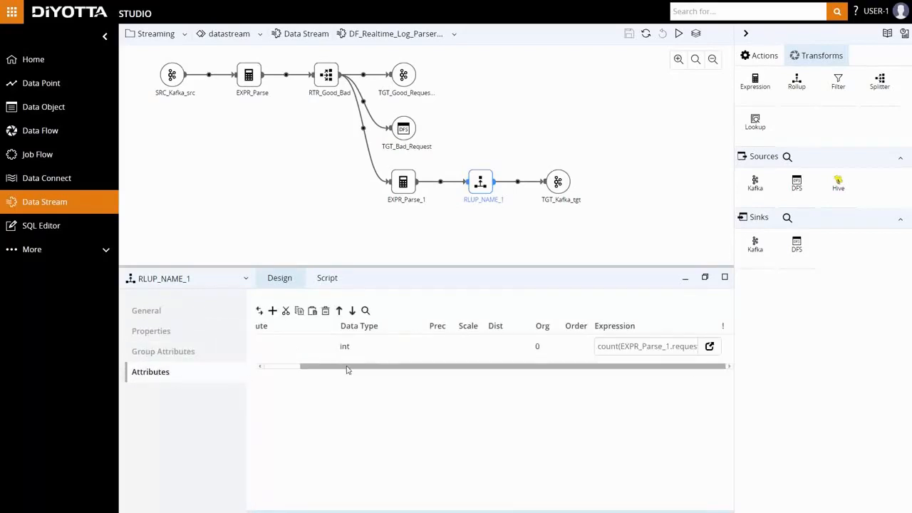
click(709, 345)
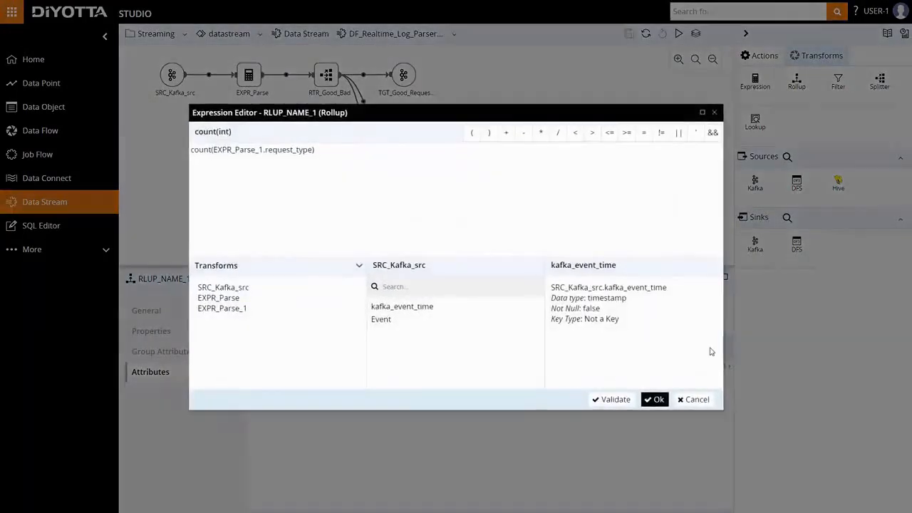
click(654, 399)
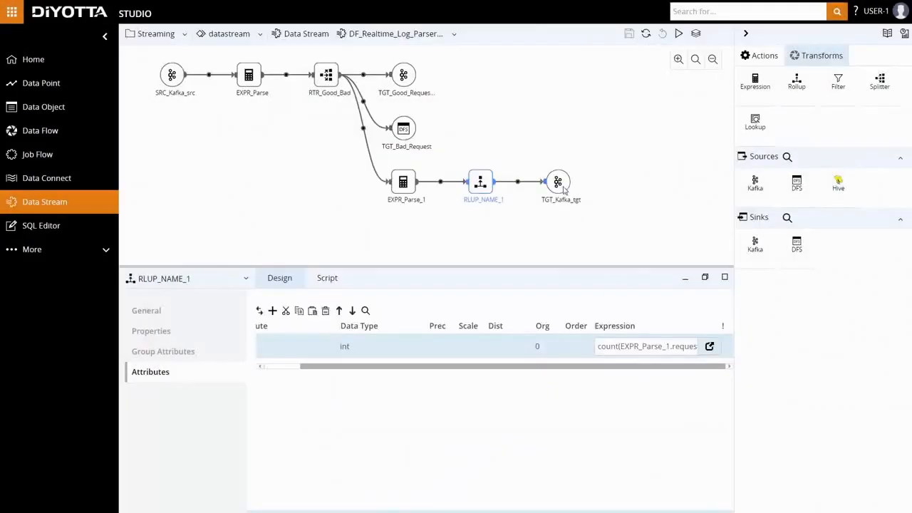
click(557, 182)
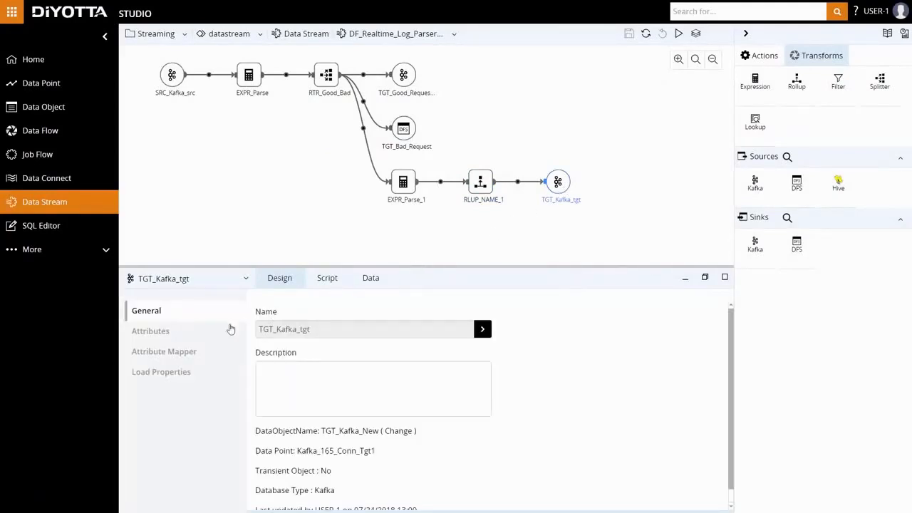
- Show TGT_Kafka_tgt's Attribute Mapper with RequestTimestamp and ResponseCode mapped from RLUP_NAME_1
click(164, 352)
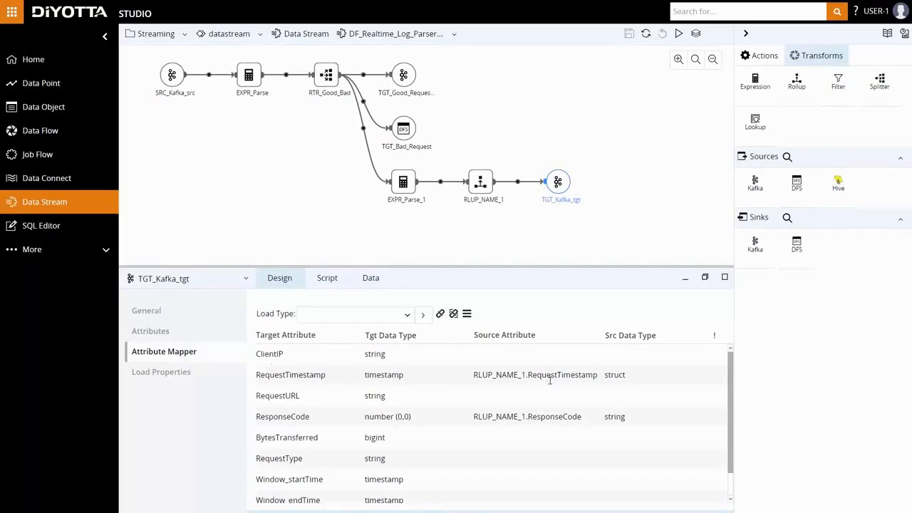
mouse_move(565, 427)
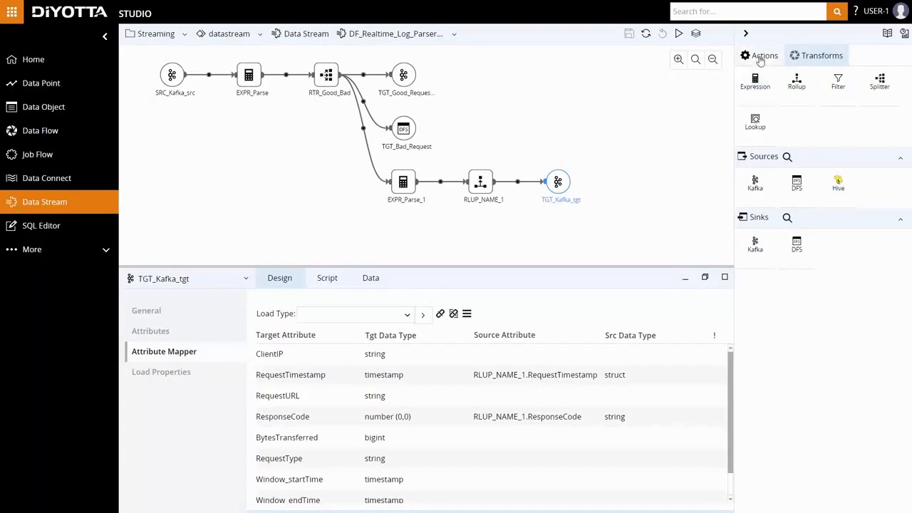
- Run the DF_Realtime_Log_Parser_test_1 data stream from the Actions panel
click(764, 56)
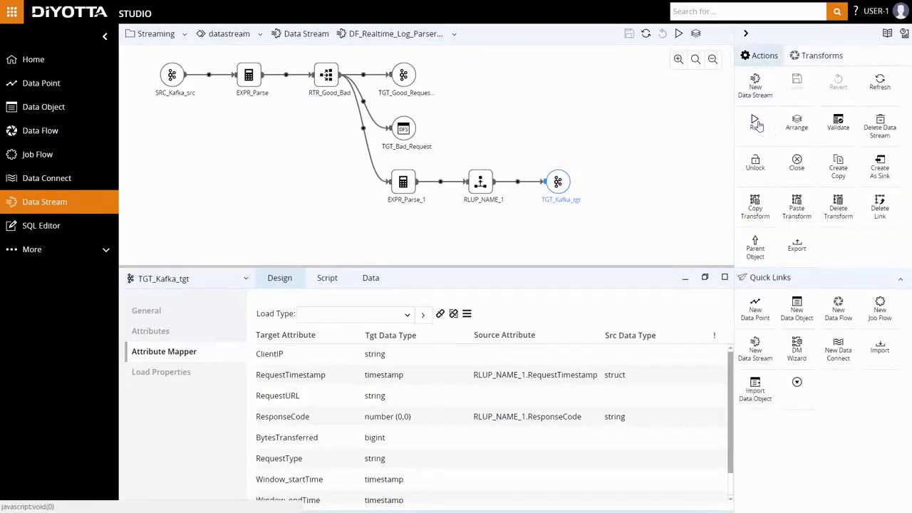
click(755, 121)
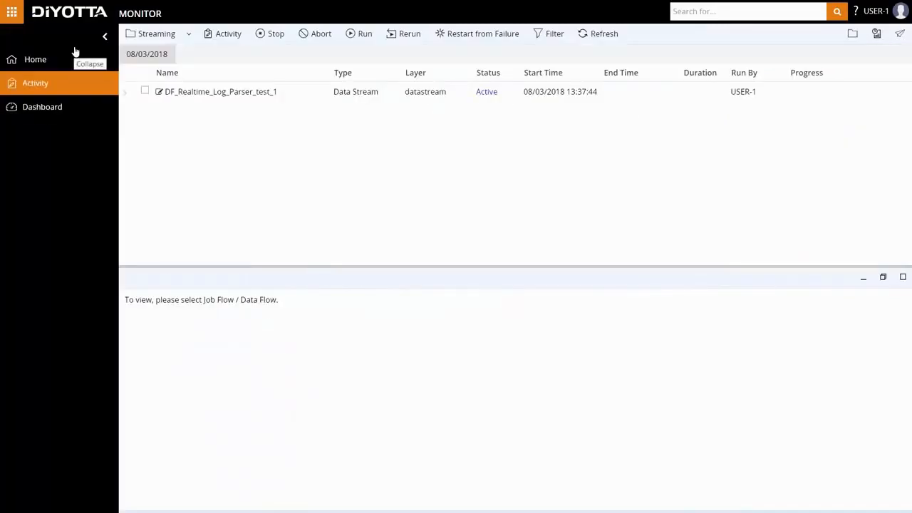
mouse_move(261, 118)
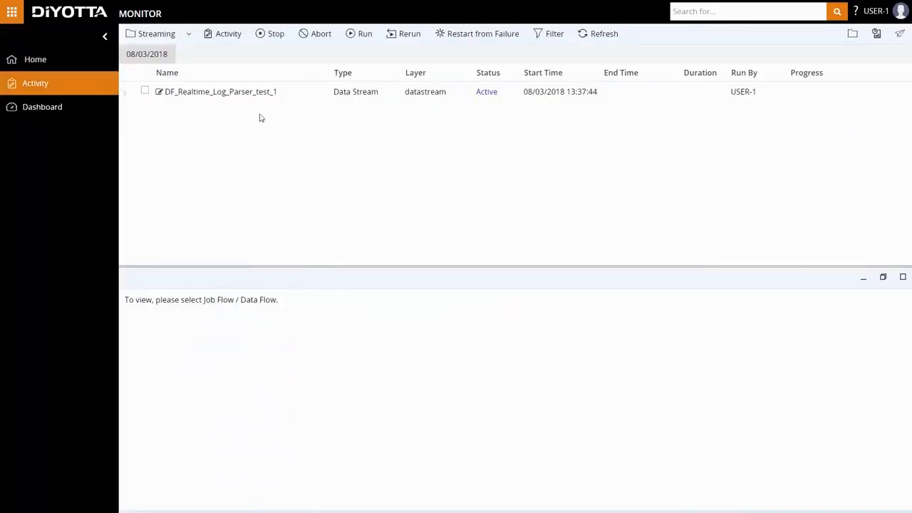
mouse_move(306, 117)
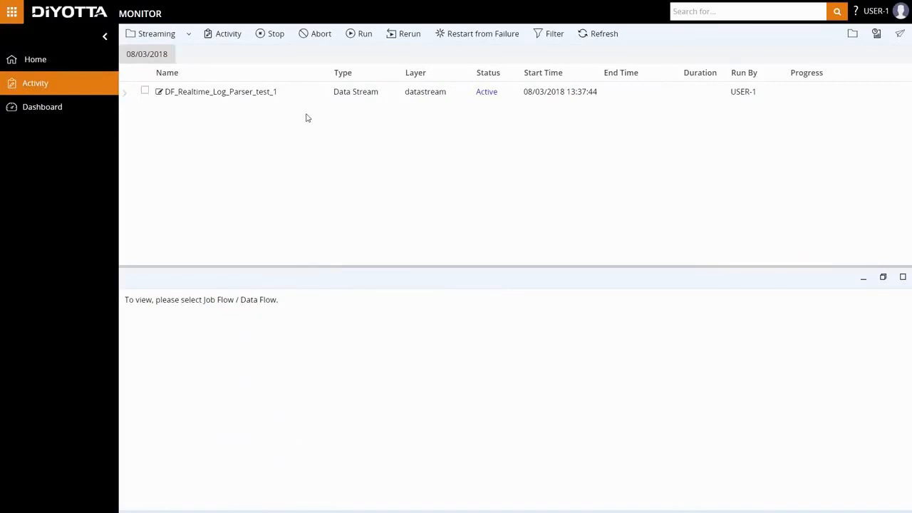